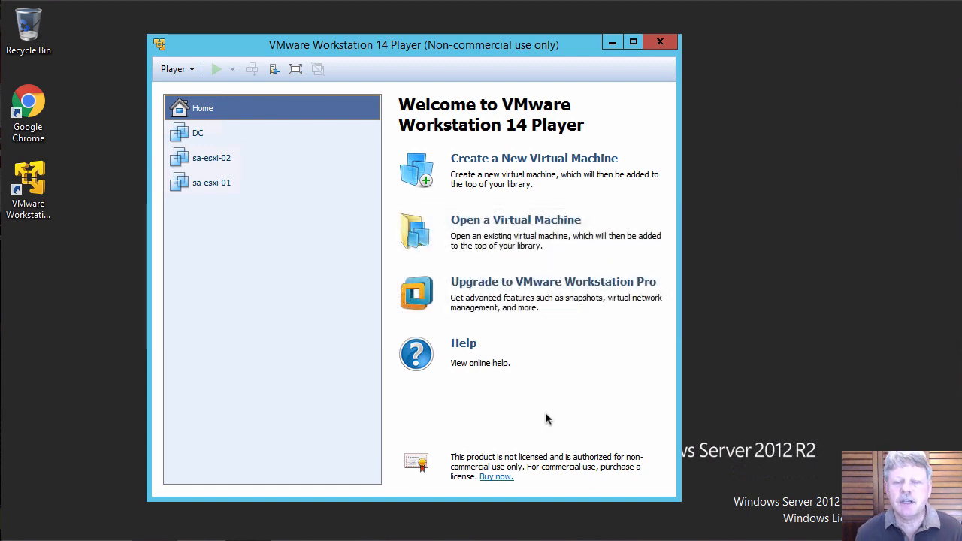
pyautogui.moveTo(553, 198)
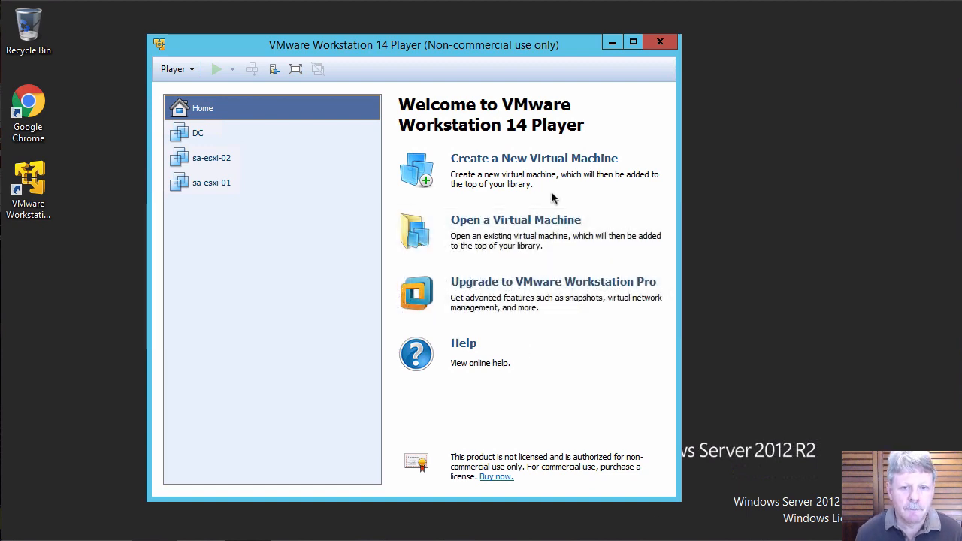
# Start the New Virtual Machine Wizard from the Home page.
pyautogui.click(534, 158)
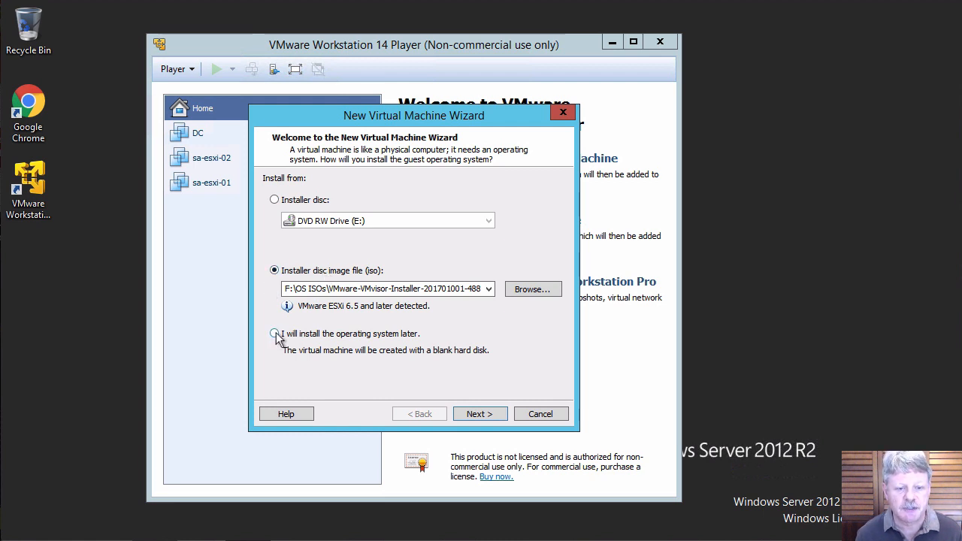
# Choose to install the operating system later and proceed to guest OS selection.
pyautogui.click(273, 334)
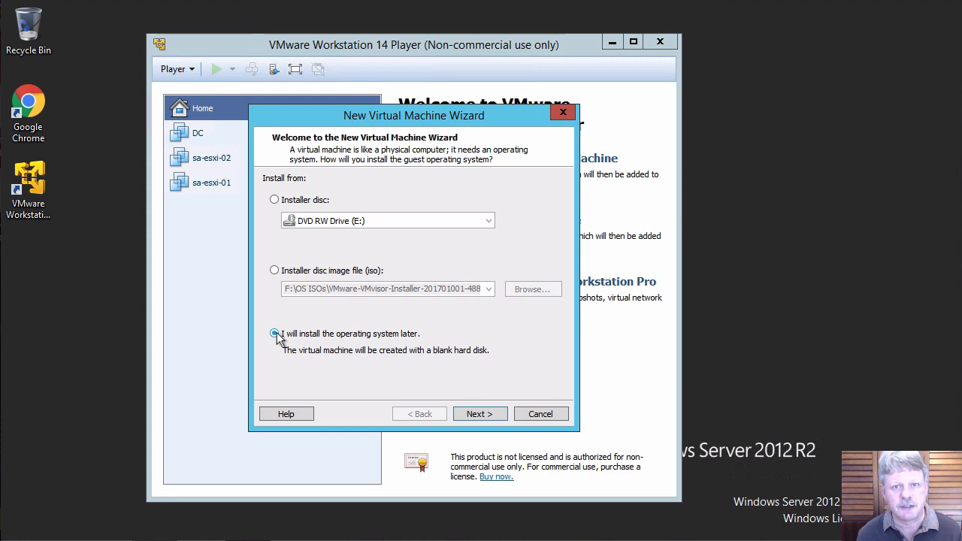
pyautogui.click(274, 333)
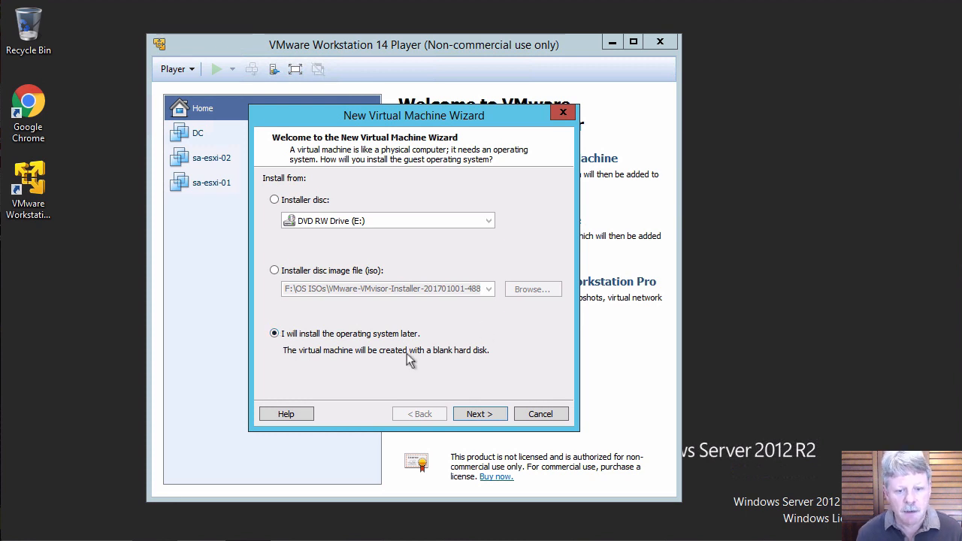
pyautogui.click(478, 413)
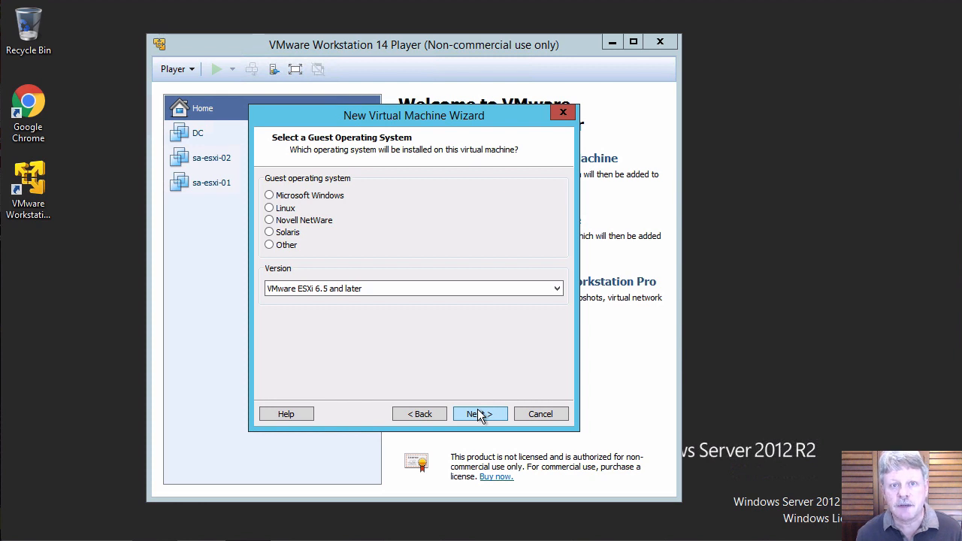
# Set the guest OS to Microsoft Windows, version Windows Server 2016.
pyautogui.click(268, 195)
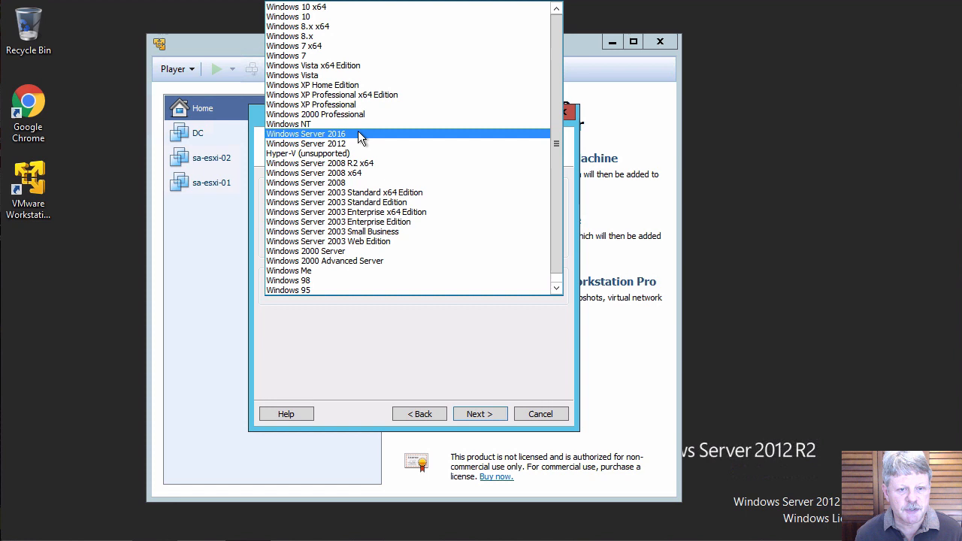
pyautogui.click(307, 133)
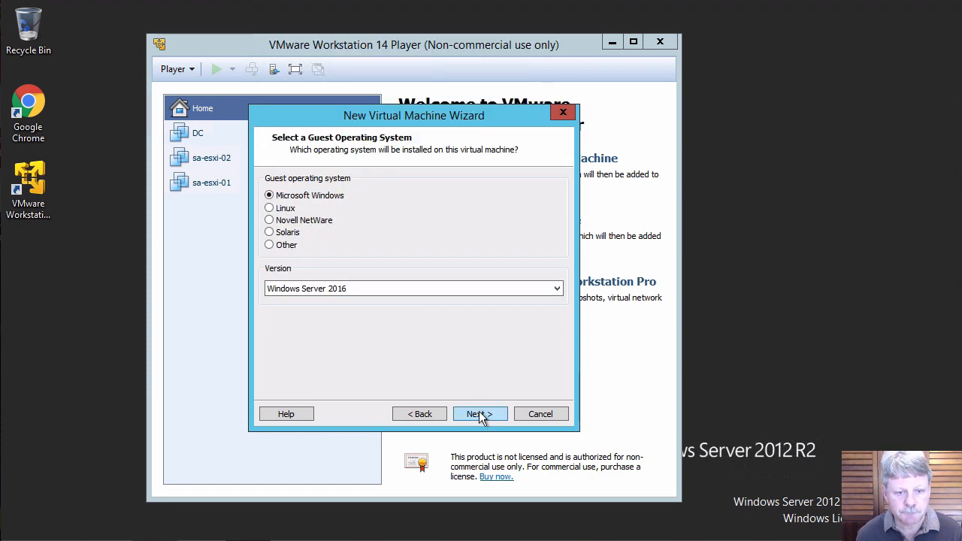
# Name the virtual machine SV2016-01 under F:\INFO2275\Vdr and proceed to disk capacity.
pyautogui.click(479, 413)
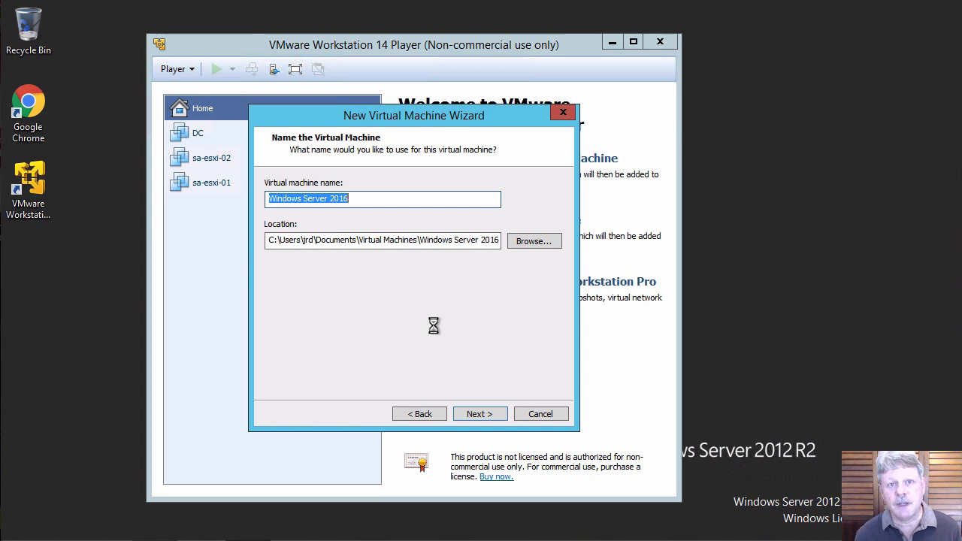
pyautogui.write('SV2016-')
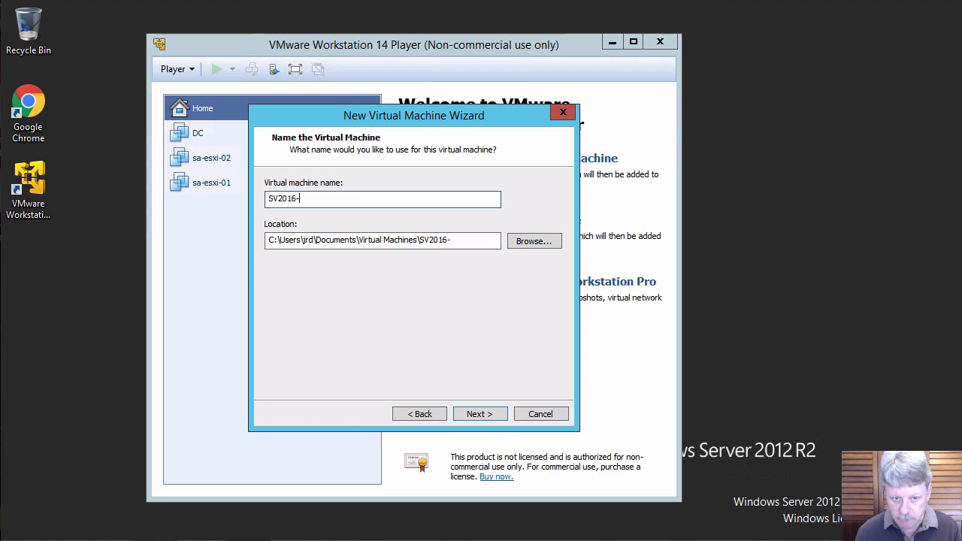
pyautogui.write('01')
pyautogui.click(383, 240)
pyautogui.write('F:\\INFO2275Vids\\SV2016-01')
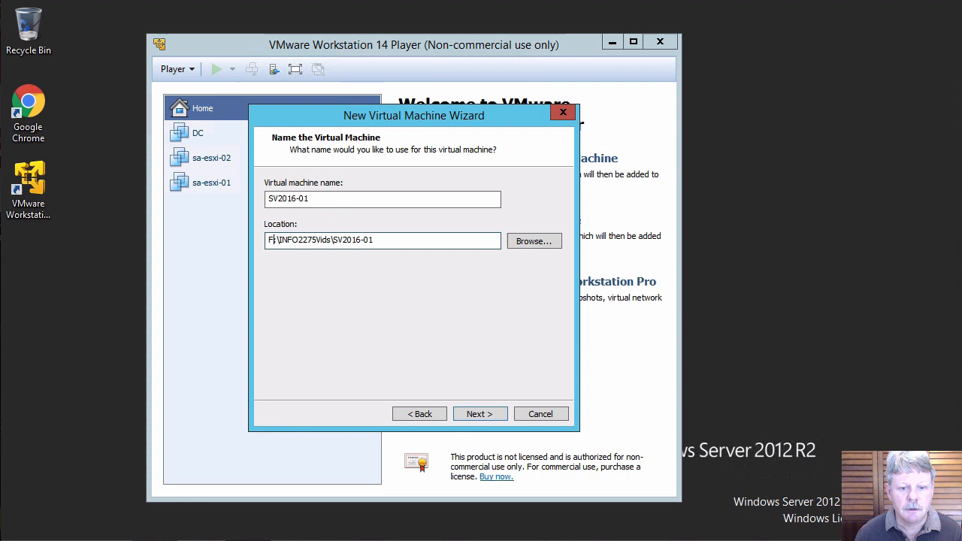
pyautogui.click(479, 413)
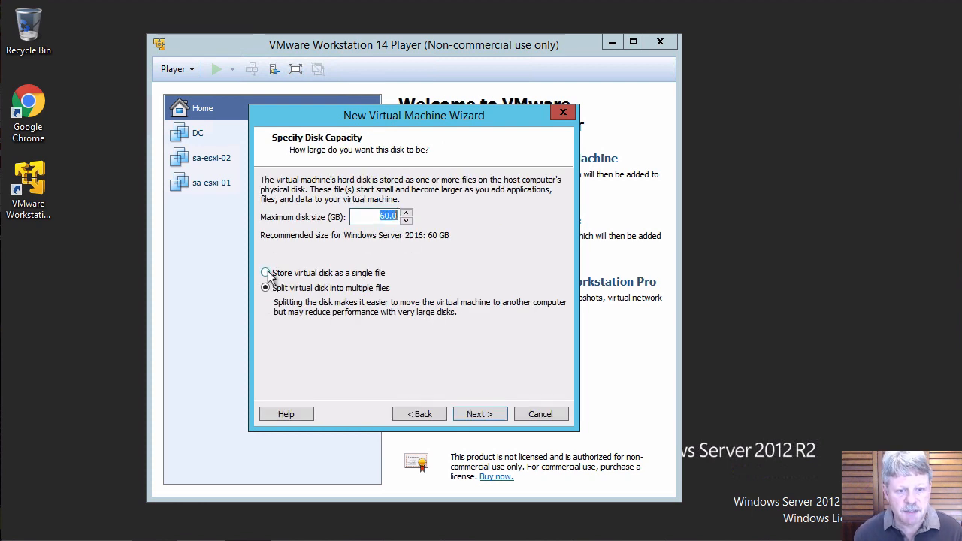
# Create SV2016-01 with a 60 GB single-file disk and bring up its hardware settings.
pyautogui.click(265, 272)
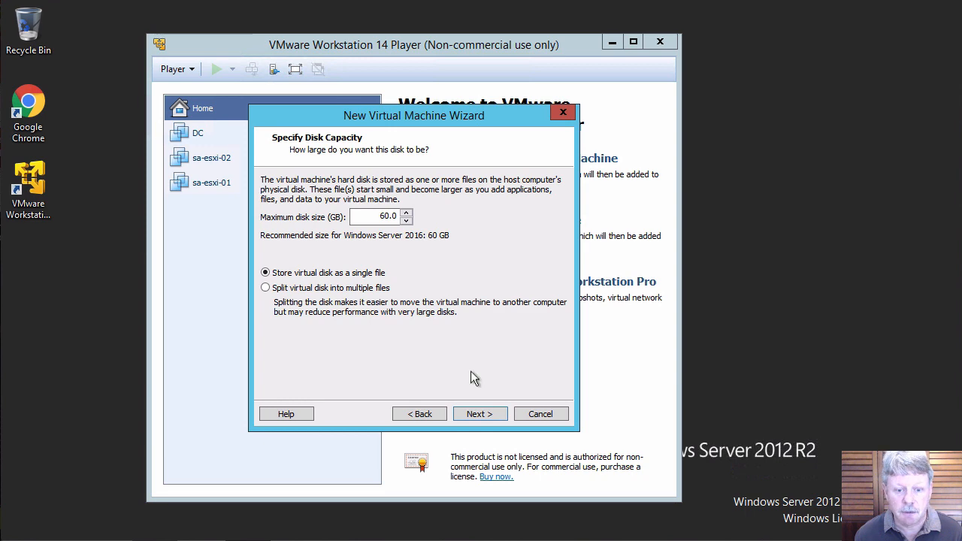
pyautogui.click(480, 414)
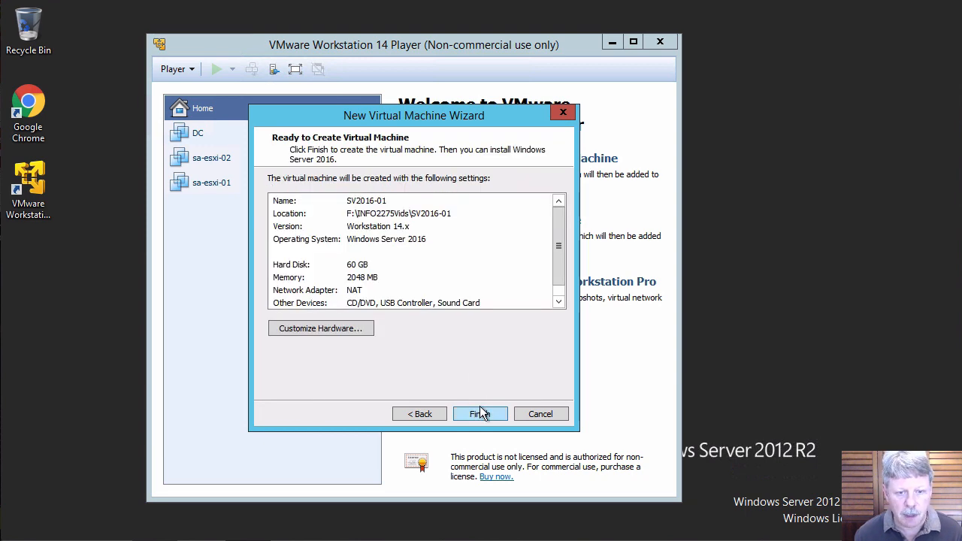
pyautogui.click(481, 414)
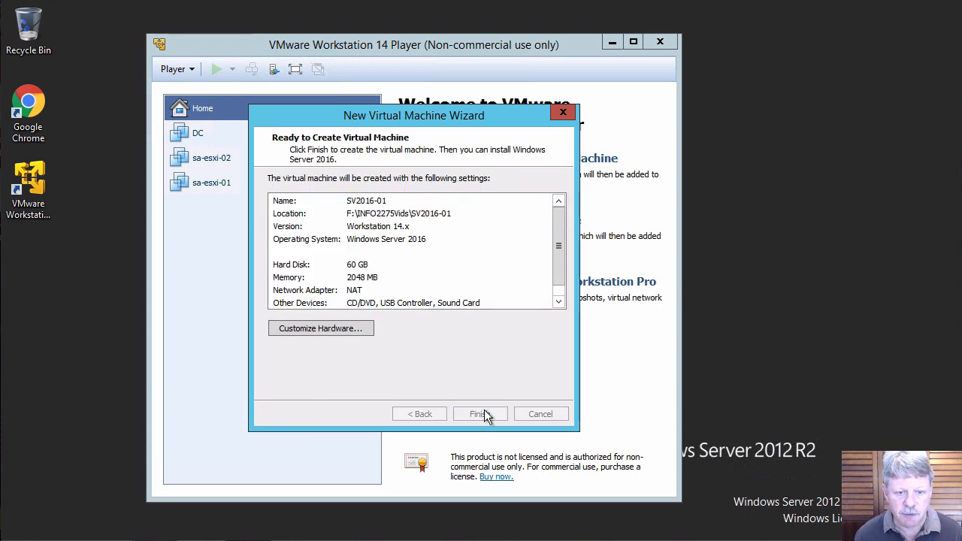
pyautogui.click(480, 413)
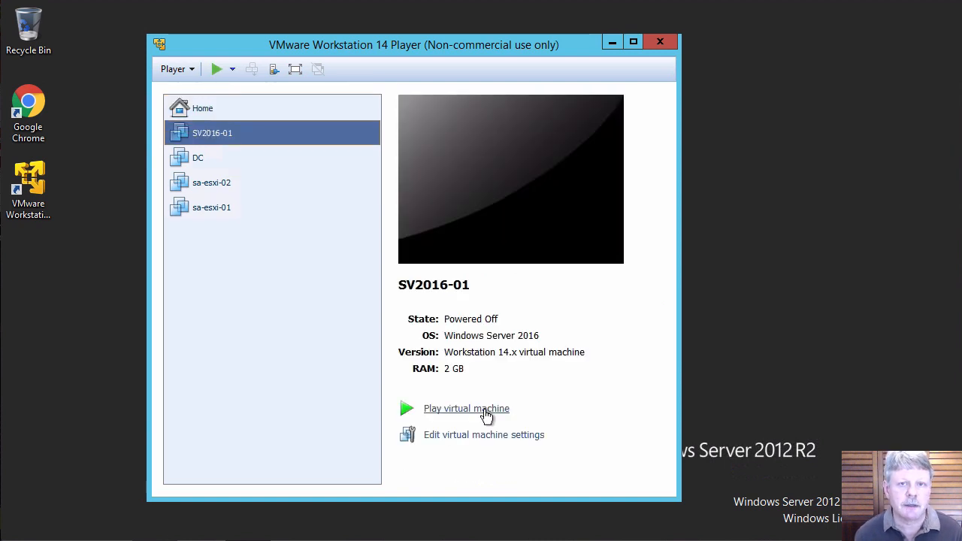
pyautogui.moveTo(301, 242)
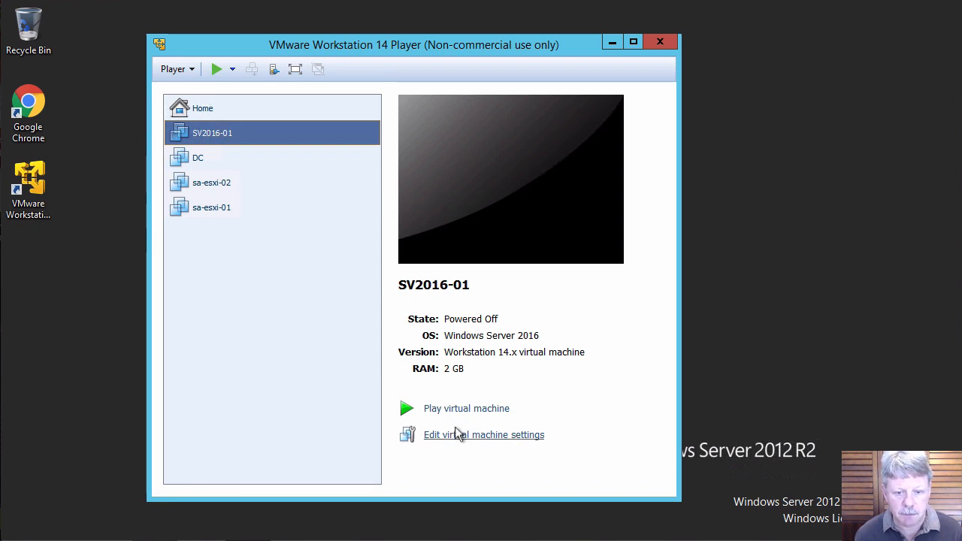
pyautogui.click(484, 435)
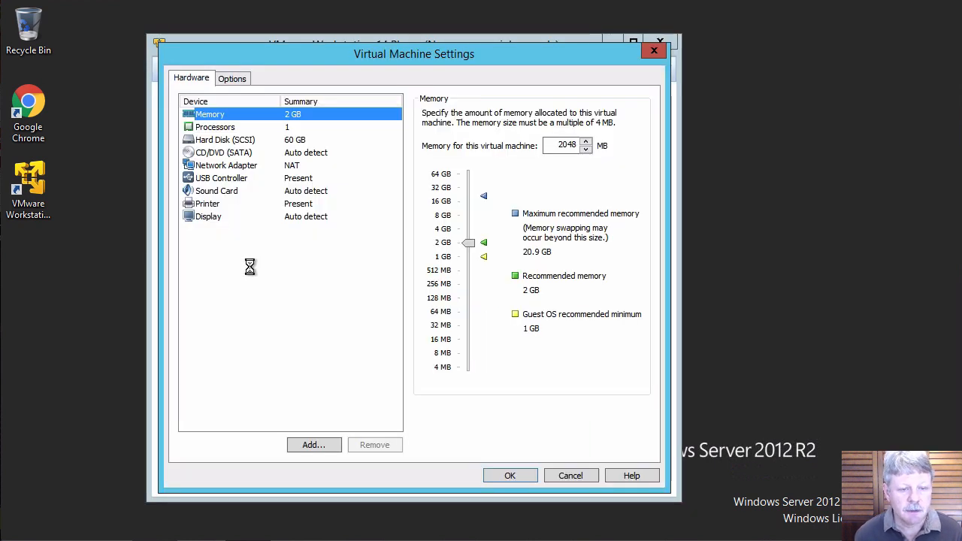
pyautogui.moveTo(238, 158)
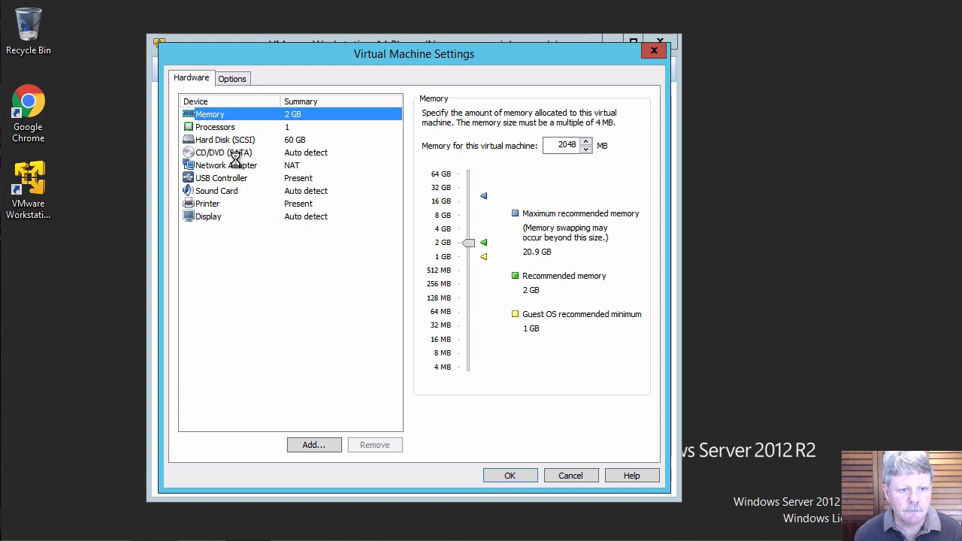
# Attach the Windows Server 2016 Datacenter evaluation ISO to the CD/DVD drive and confirm.
pyautogui.click(223, 153)
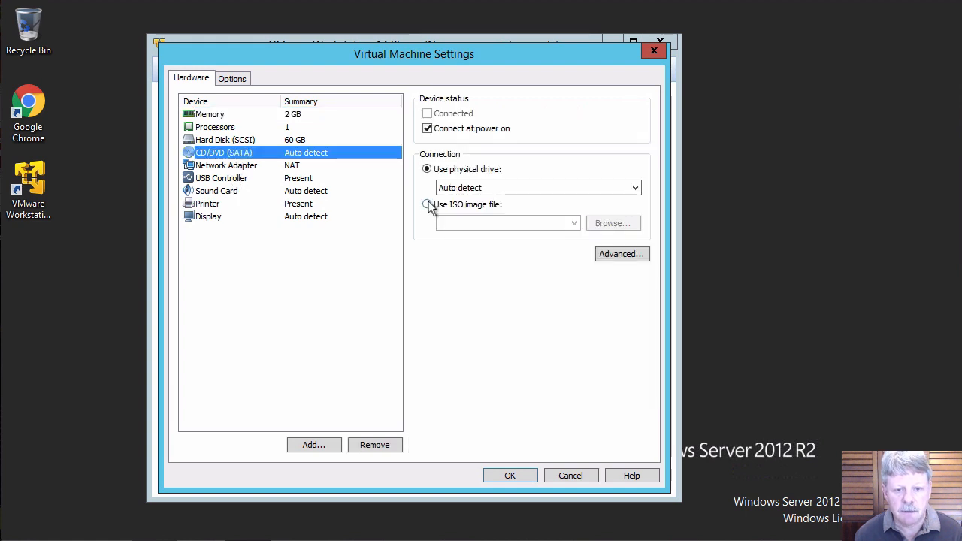
pyautogui.click(427, 205)
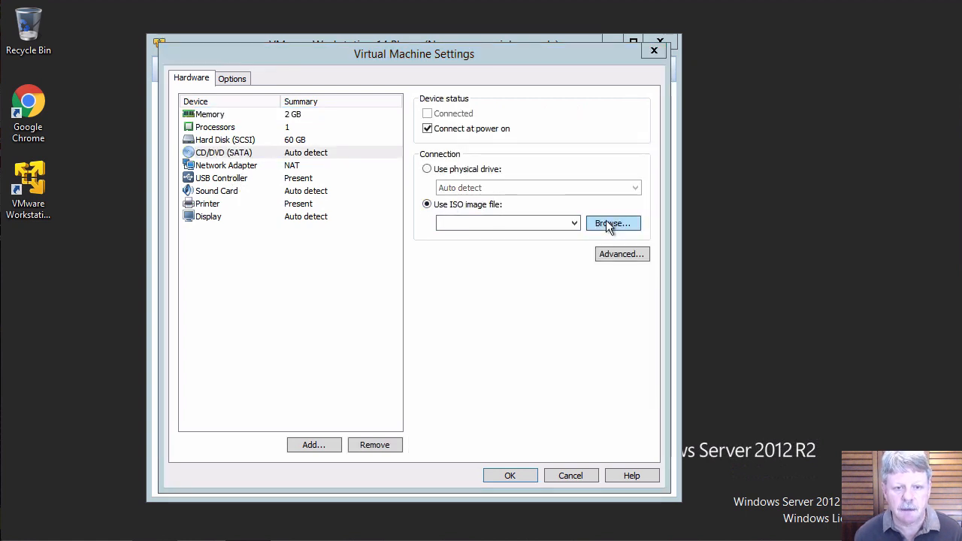
pyautogui.click(613, 223)
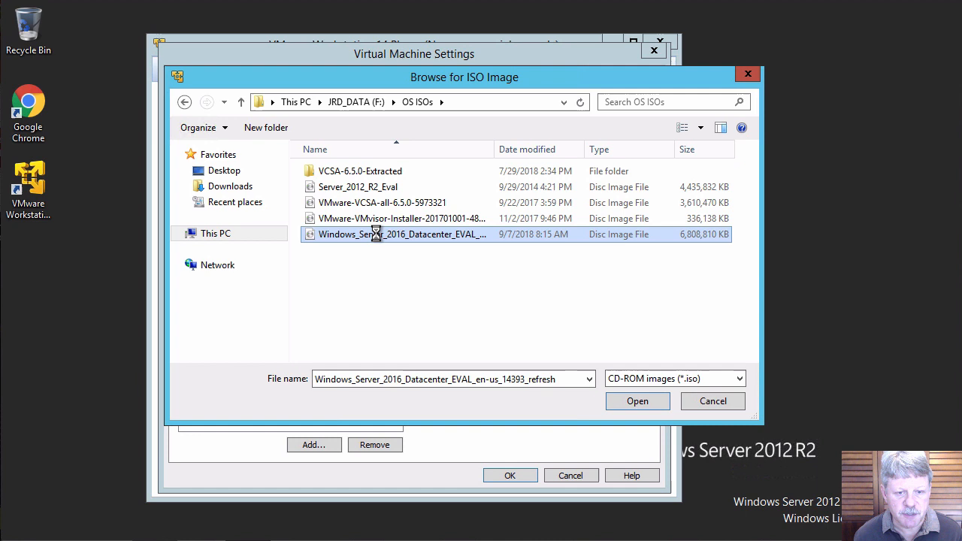
pyautogui.click(637, 399)
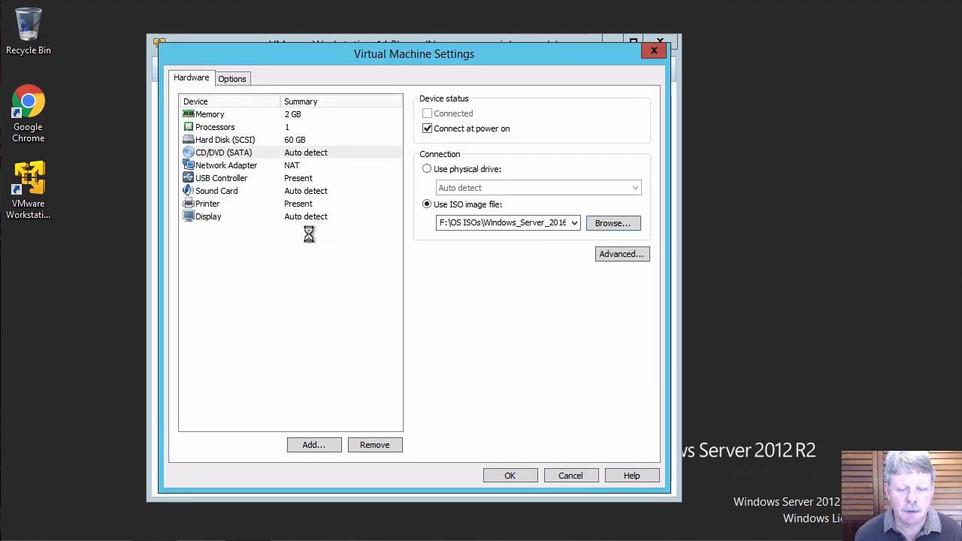
pyautogui.moveTo(481, 383)
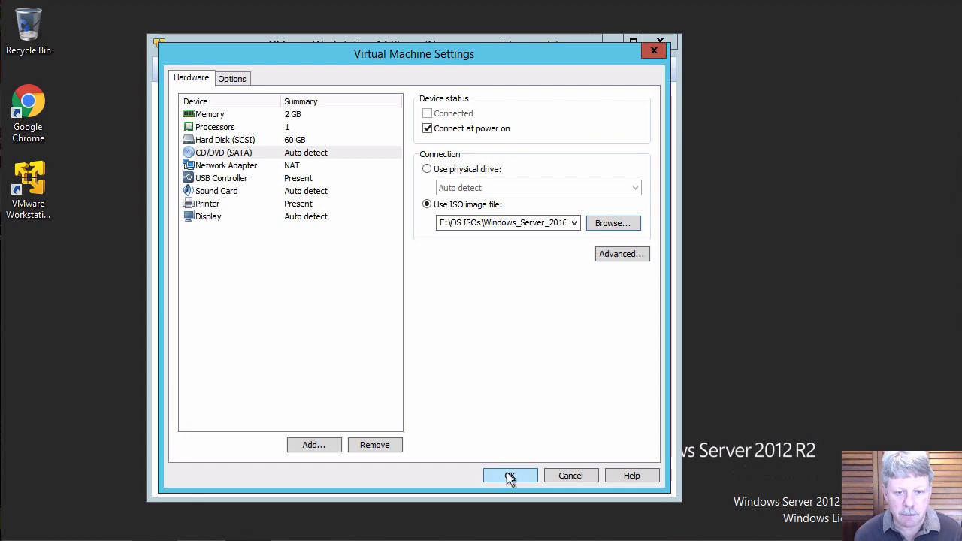
pyautogui.click(510, 475)
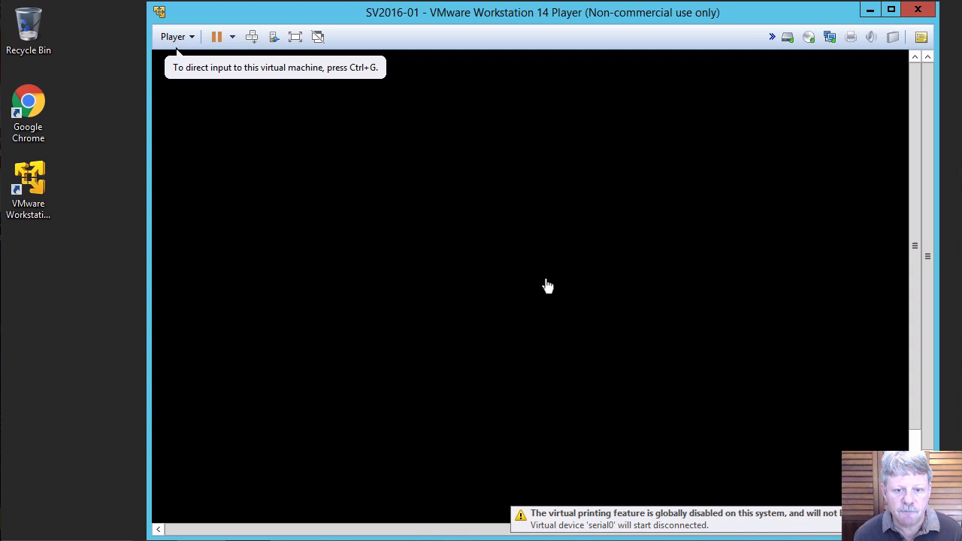
pyautogui.moveTo(533, 276)
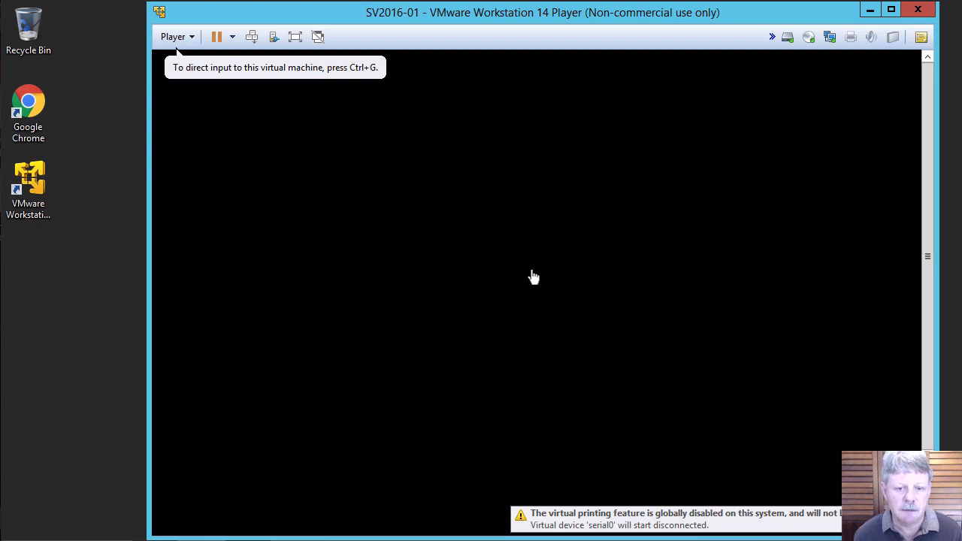
# Boot SV2016-01 from the installation disc into Windows Server 2016 Setup.
pyautogui.click(534, 276)
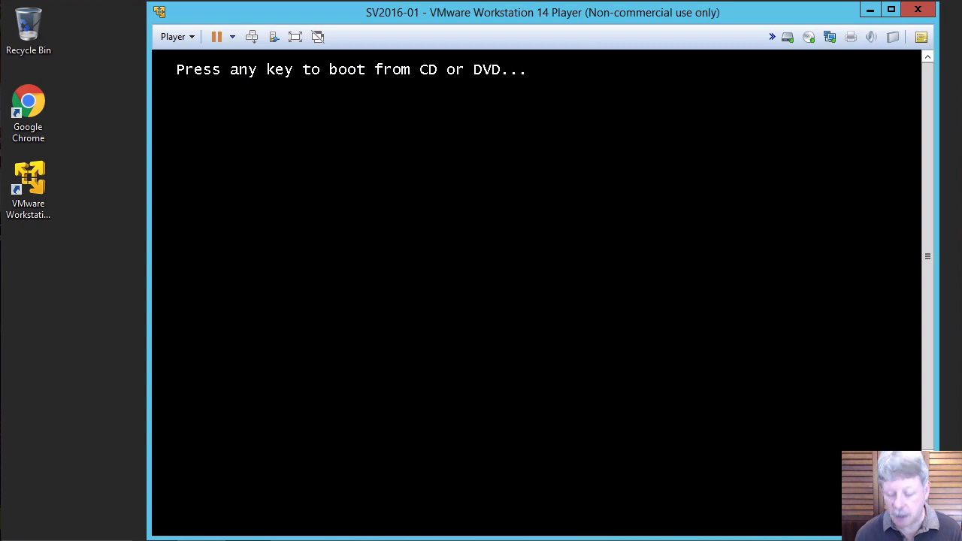
pyautogui.press('enter')
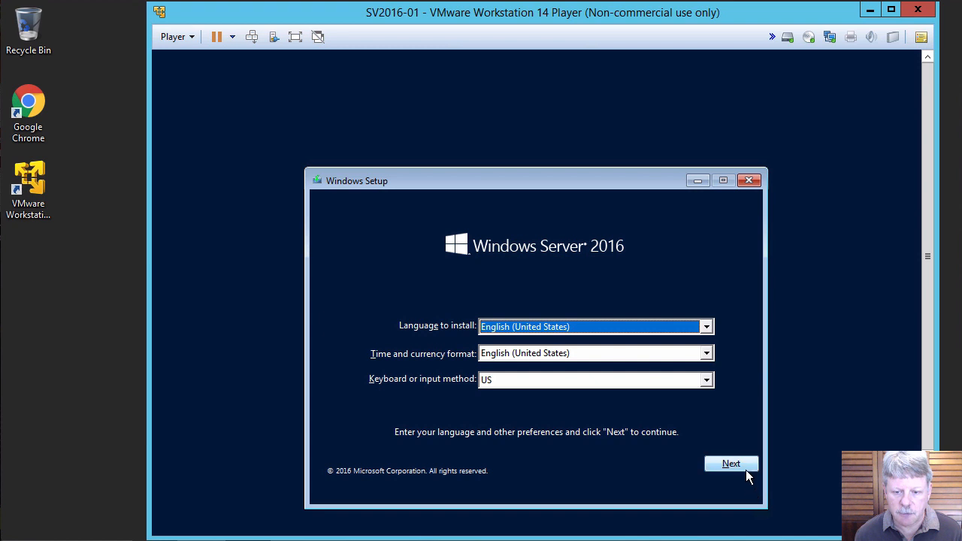
# Accept English (United States) language settings and start the installation.
pyautogui.click(730, 463)
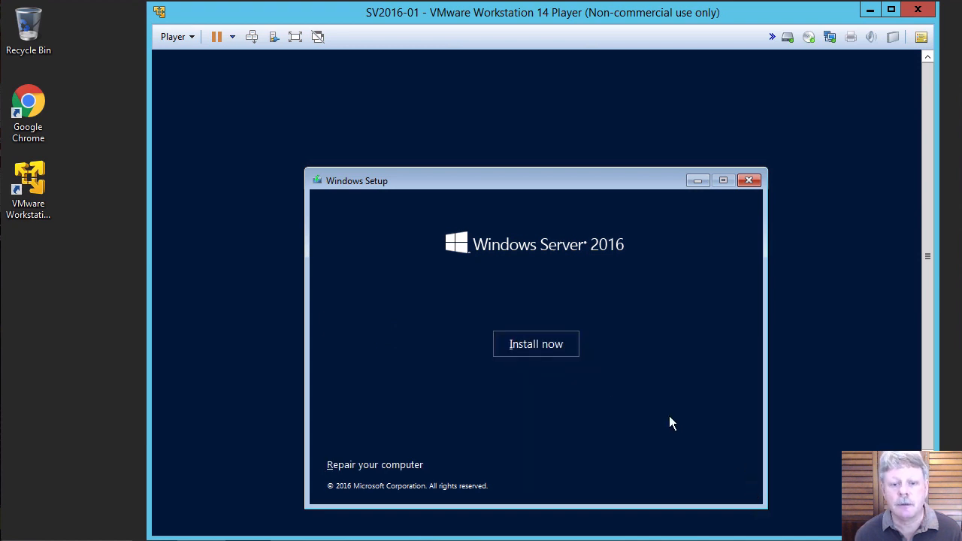
pyautogui.click(536, 343)
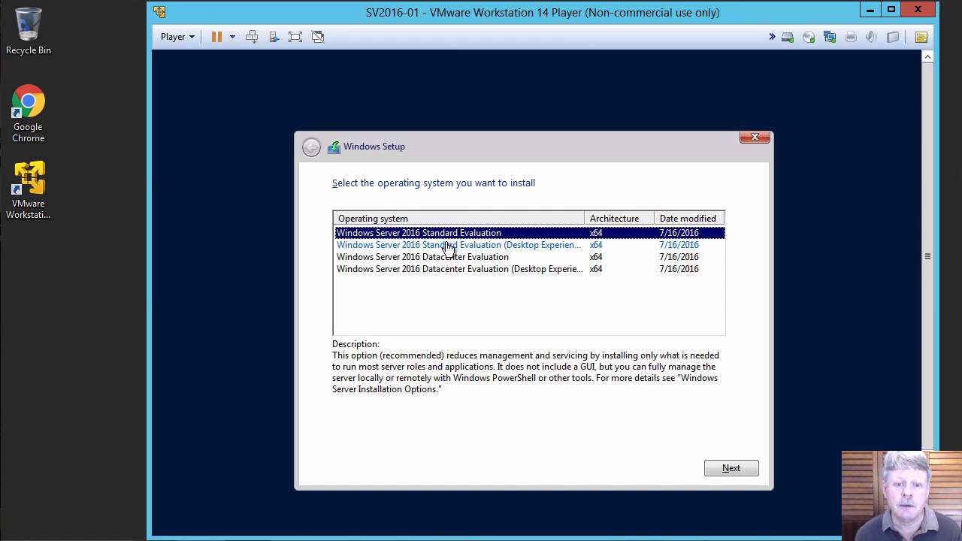
# Choose Standard Evaluation (Desktop Experience) and accept the license terms.
pyautogui.click(458, 245)
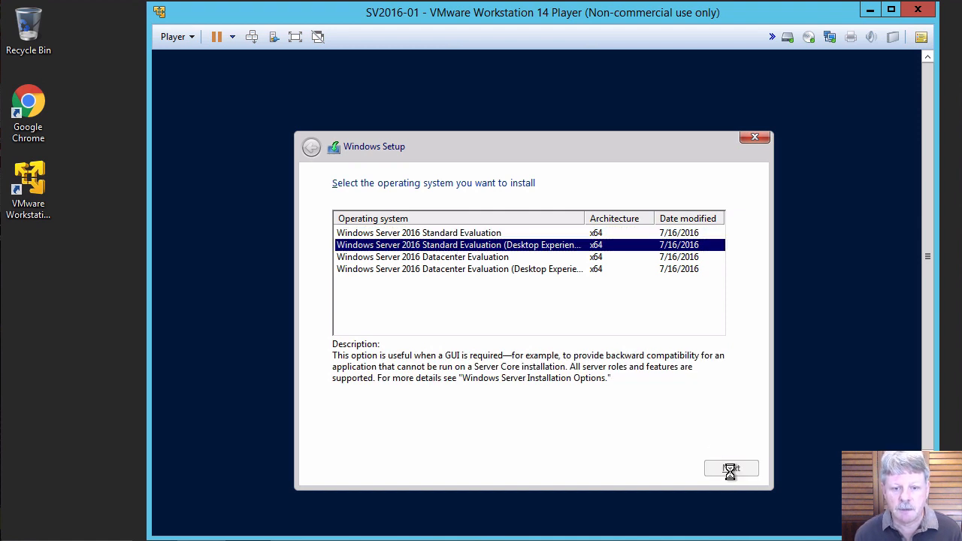
pyautogui.click(730, 469)
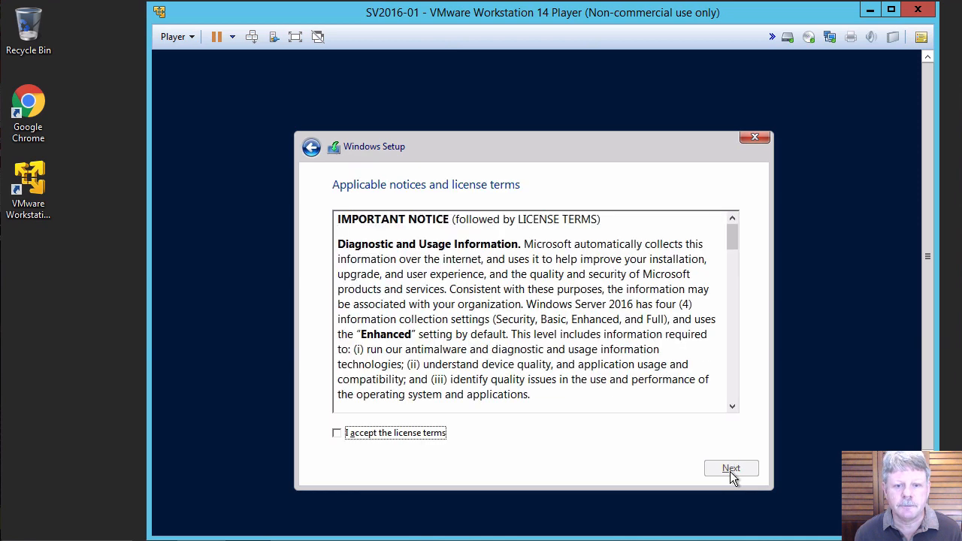
pyautogui.click(337, 433)
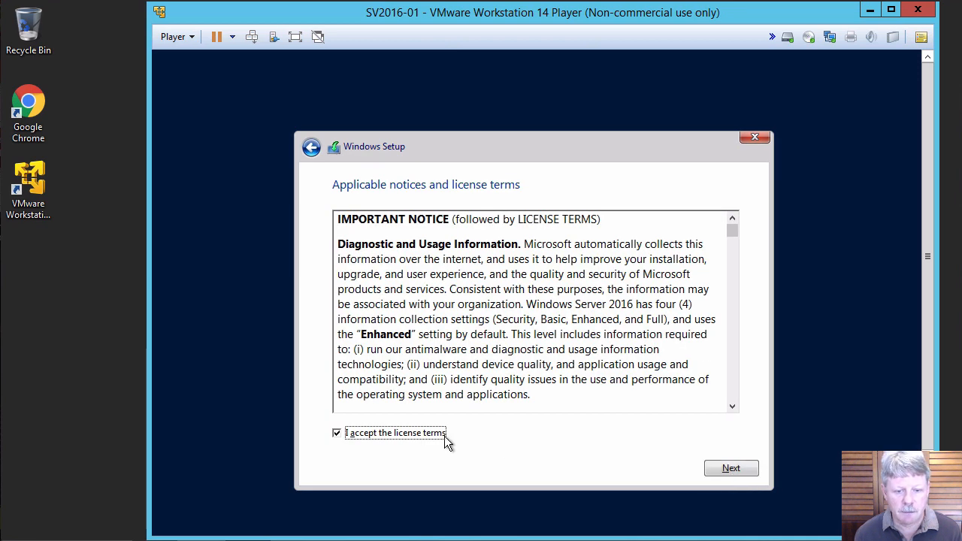
pyautogui.click(731, 468)
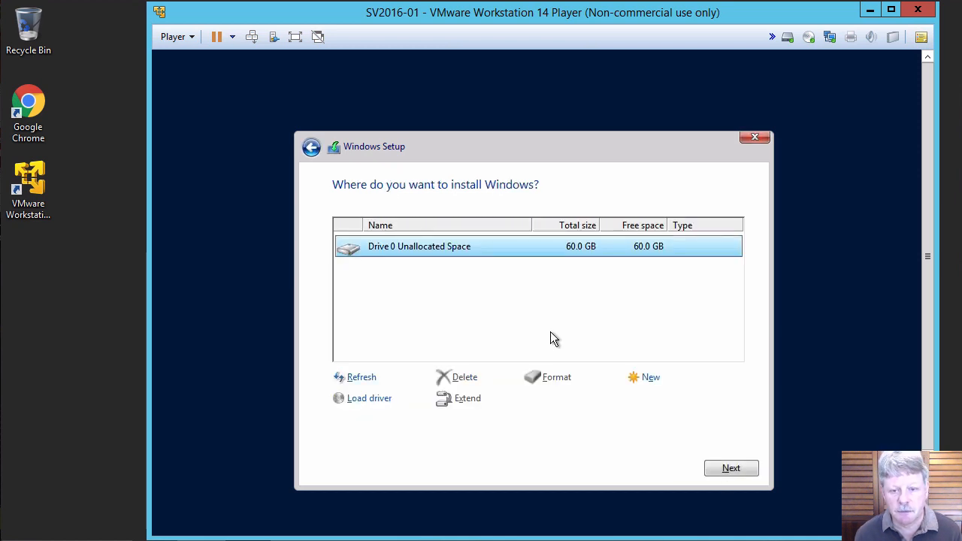
# Install Windows onto the 60 GB Drive 0 Unallocated Space.
pyautogui.click(730, 467)
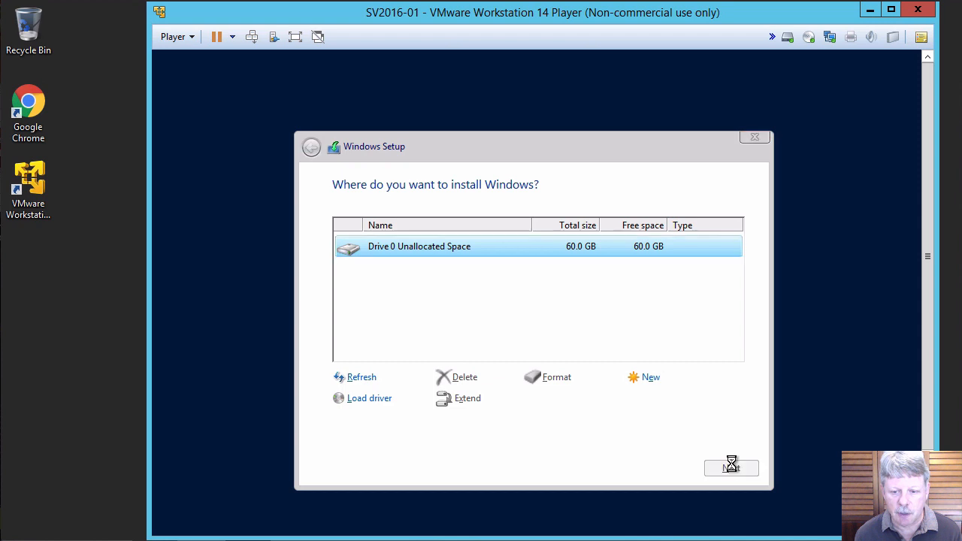
pyautogui.click(731, 466)
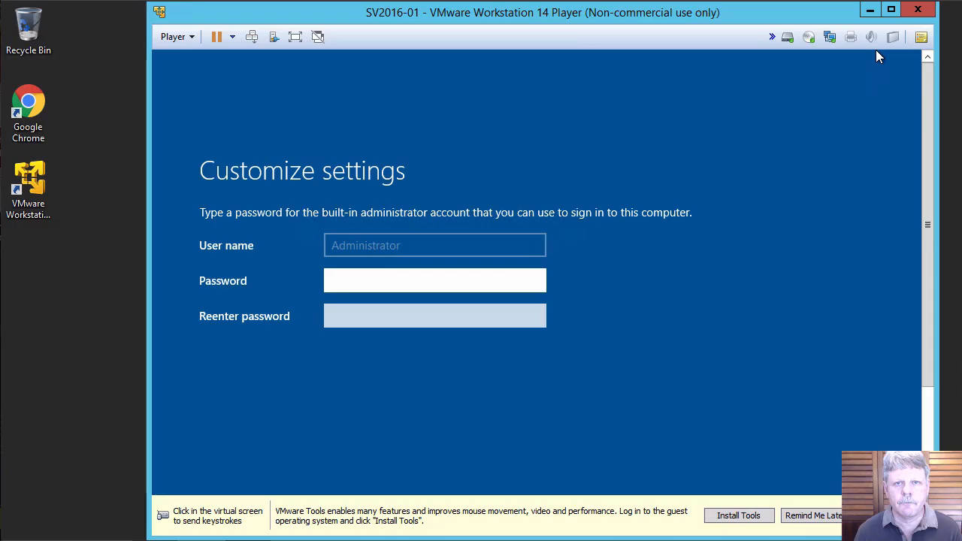
# Place the cursor in the Password box for the built-in Administrator account.
pyautogui.click(435, 281)
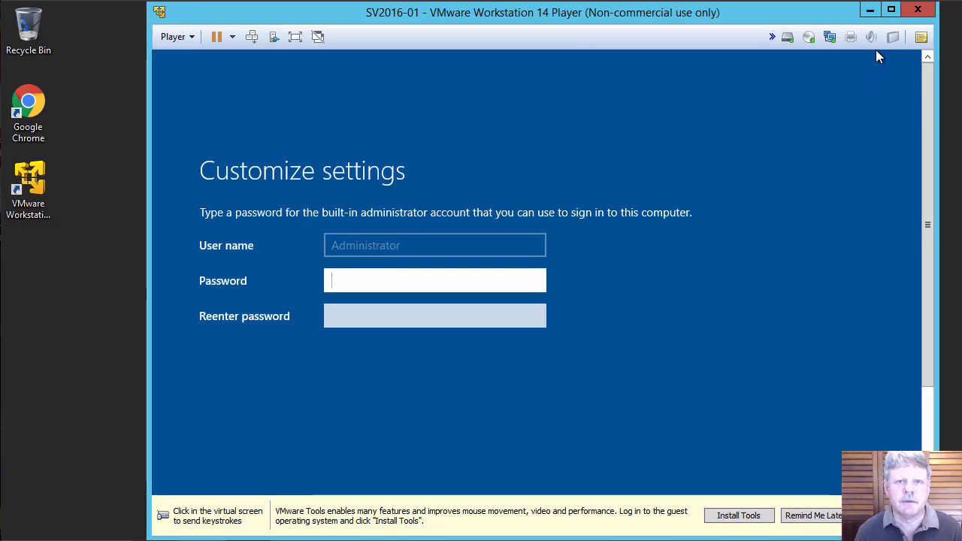